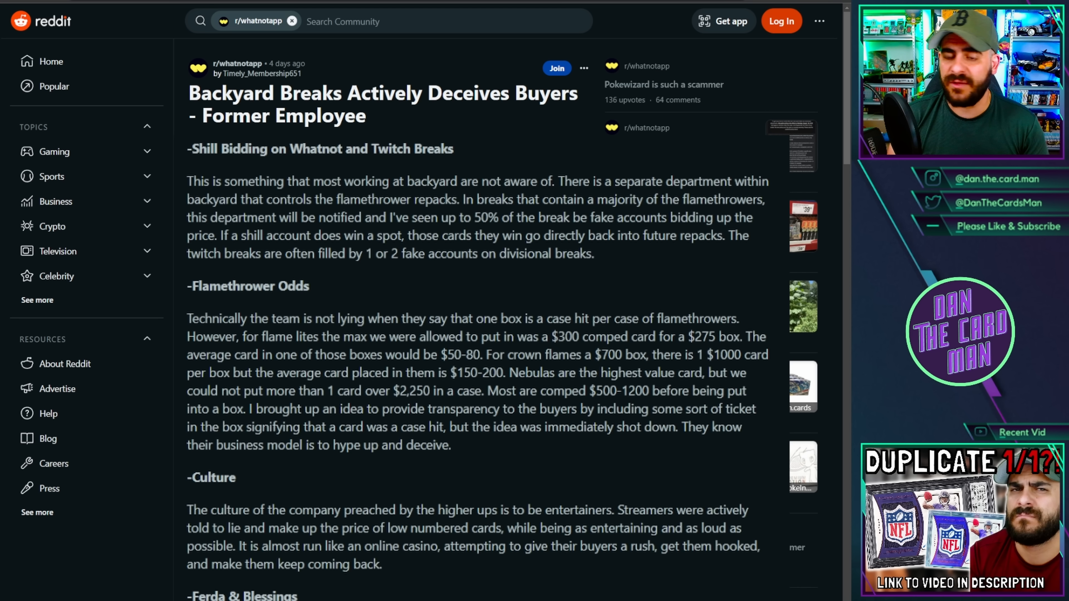
Step: Scroll the post to bring the Flamethrower Odds section into view
scroll("down", 3)
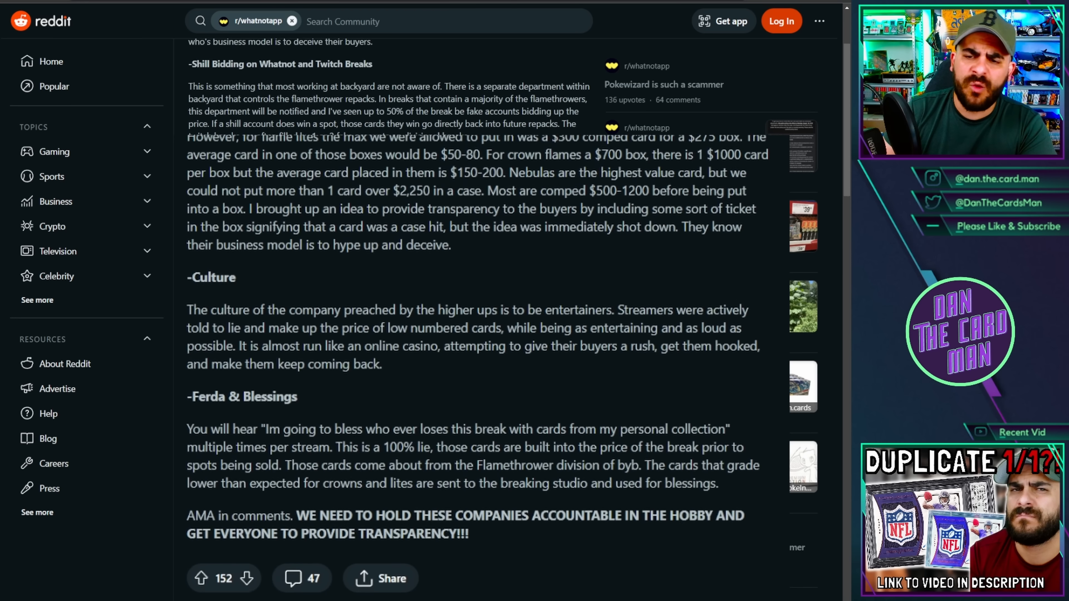
scroll("up", 3)
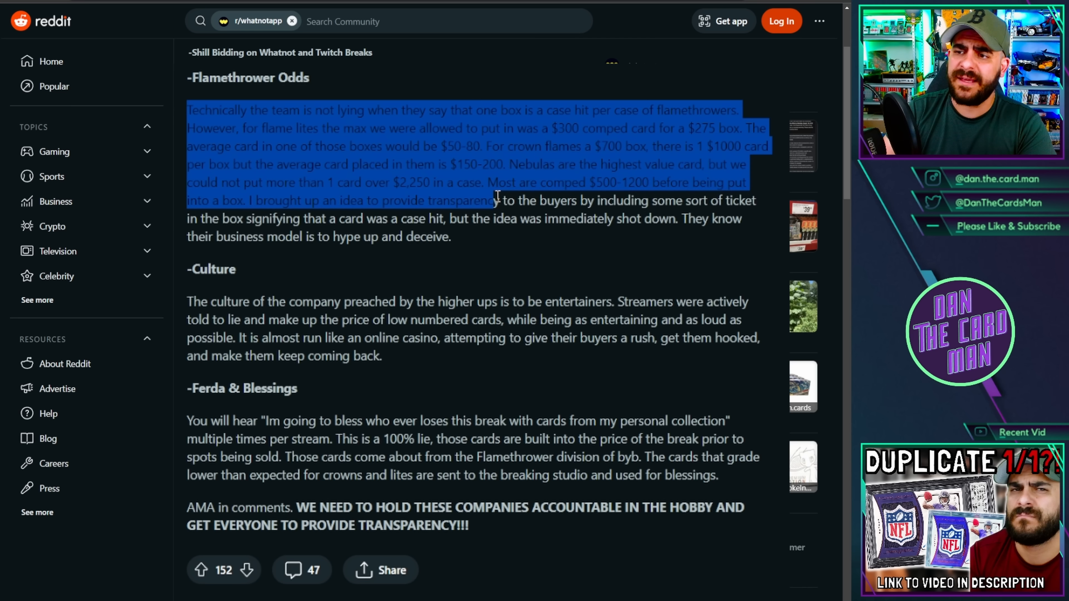
Step: Clear the highlight from the Flamethrower Odds paragraph
left_click(497, 242)
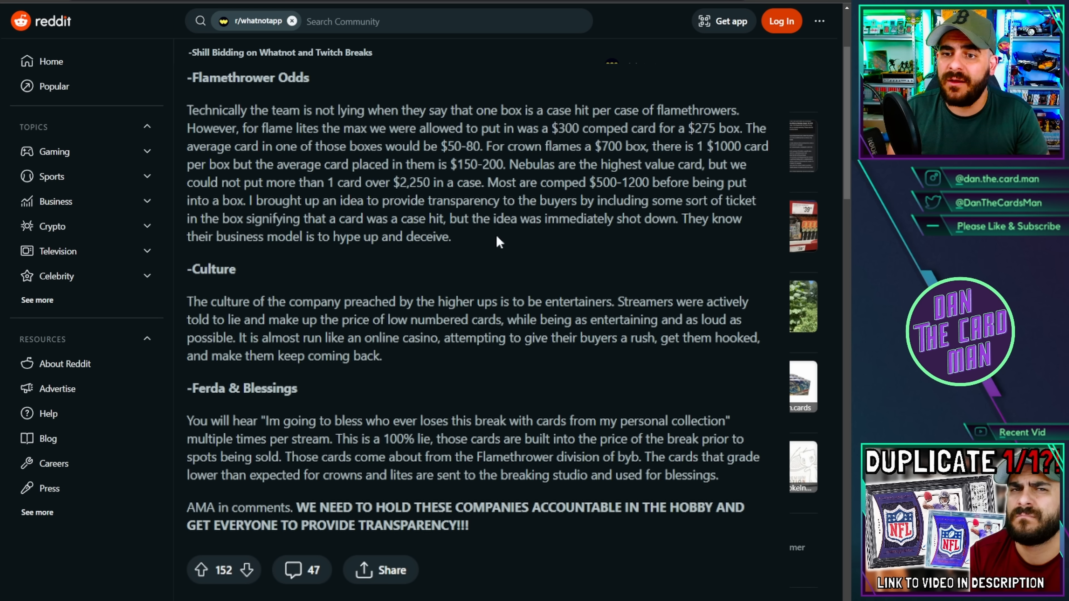
mouse_move(362, 316)
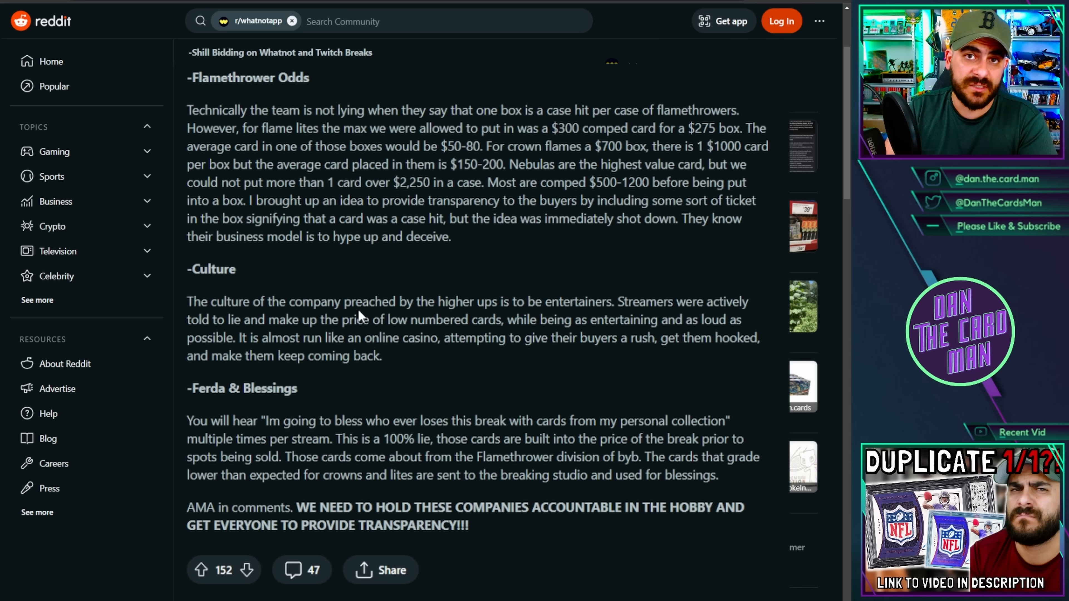
mouse_move(348, 297)
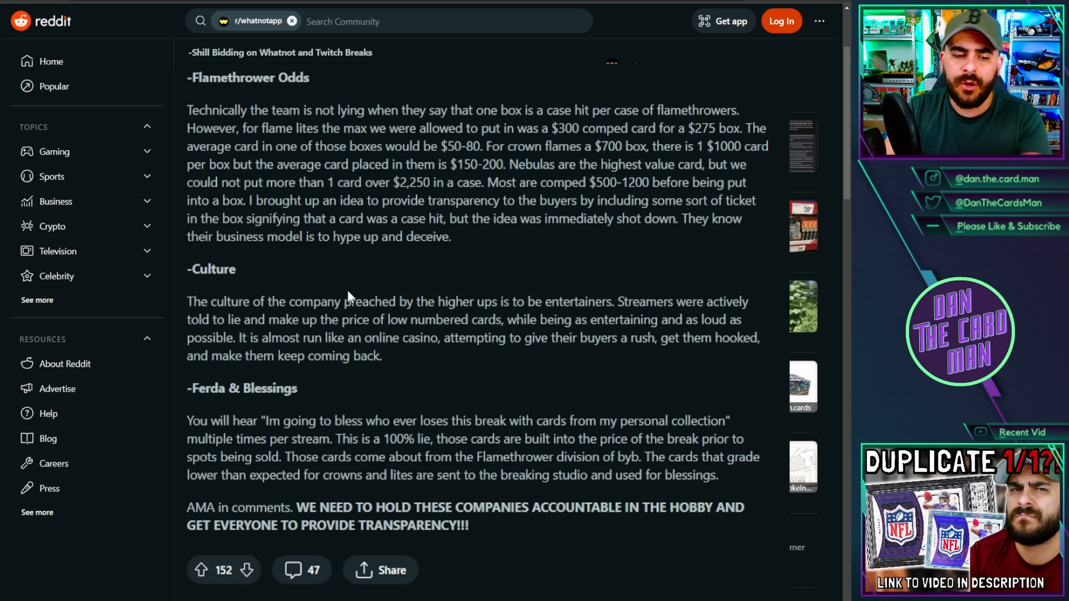
mouse_move(344, 298)
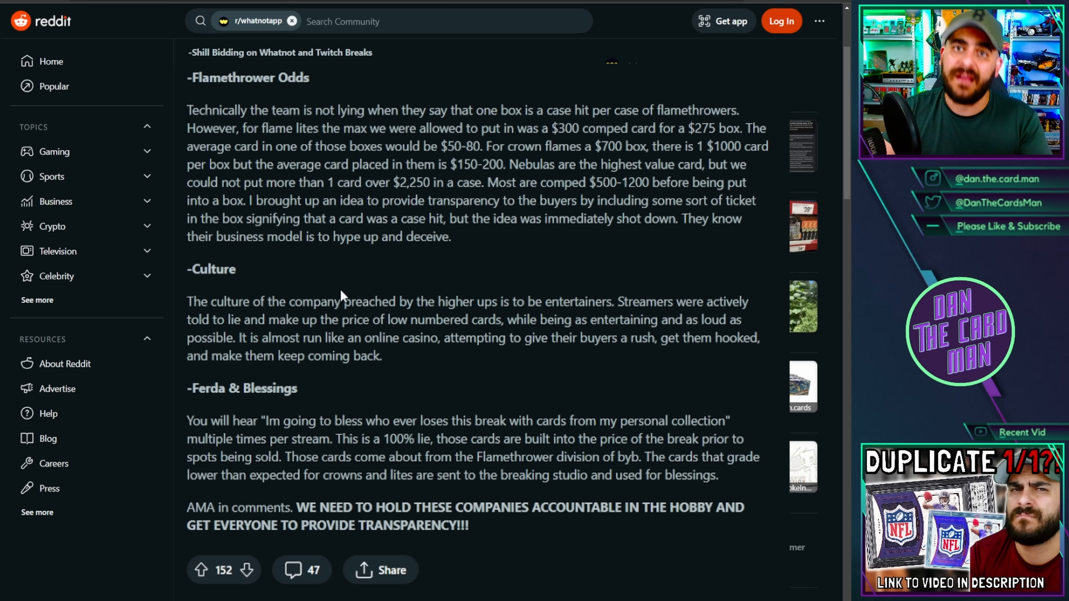
mouse_move(340, 276)
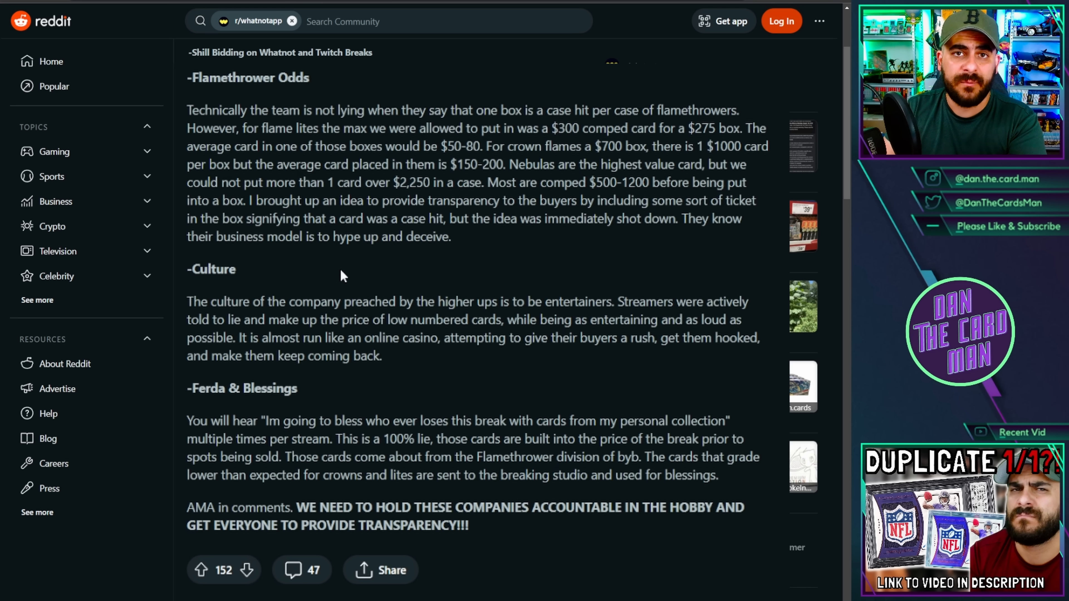
mouse_move(337, 281)
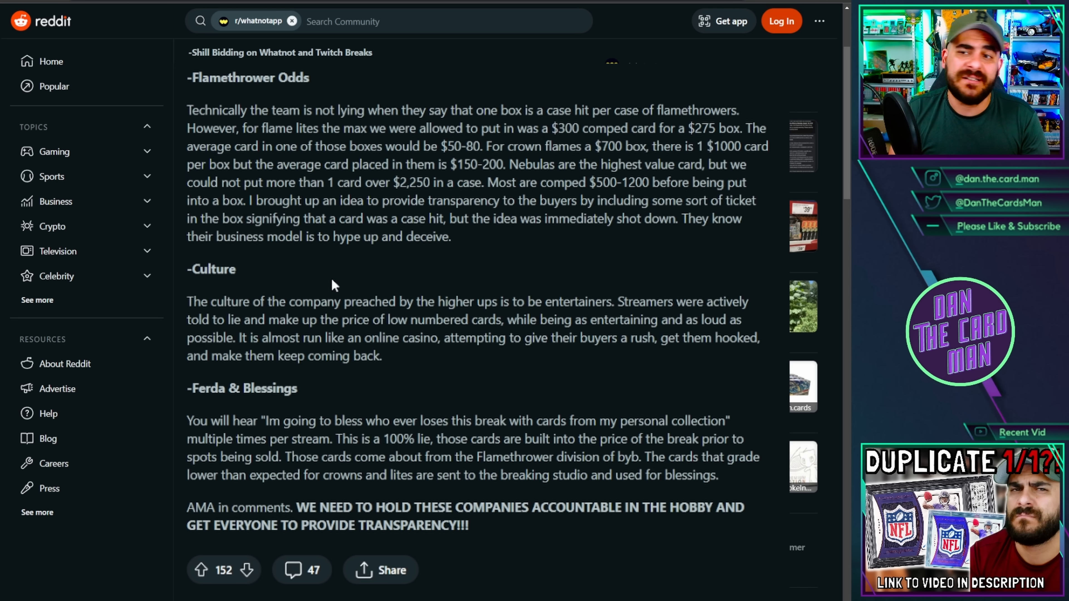
mouse_move(341, 270)
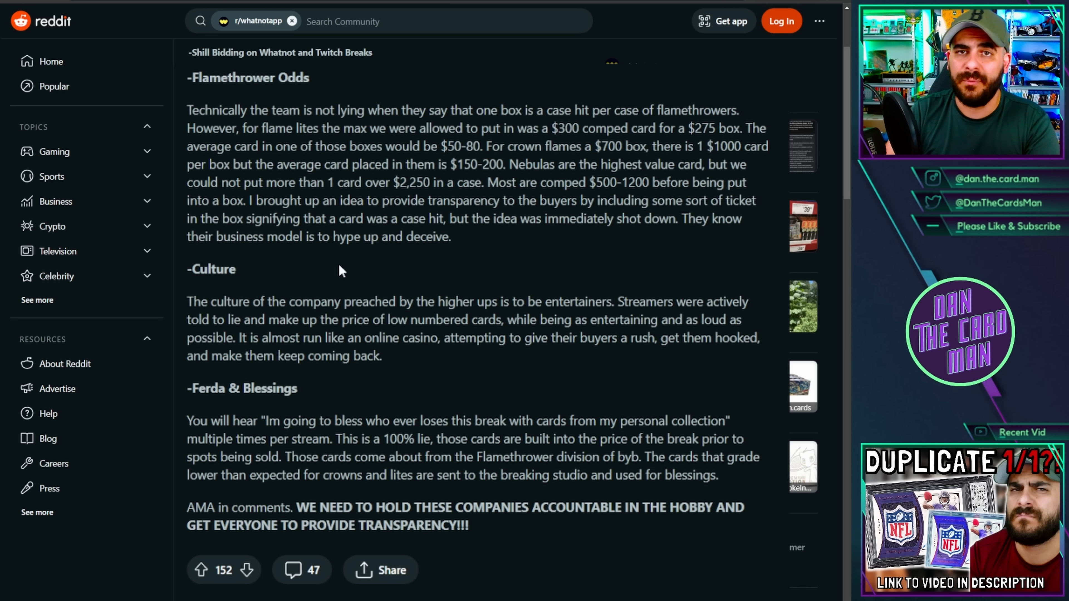
mouse_move(329, 256)
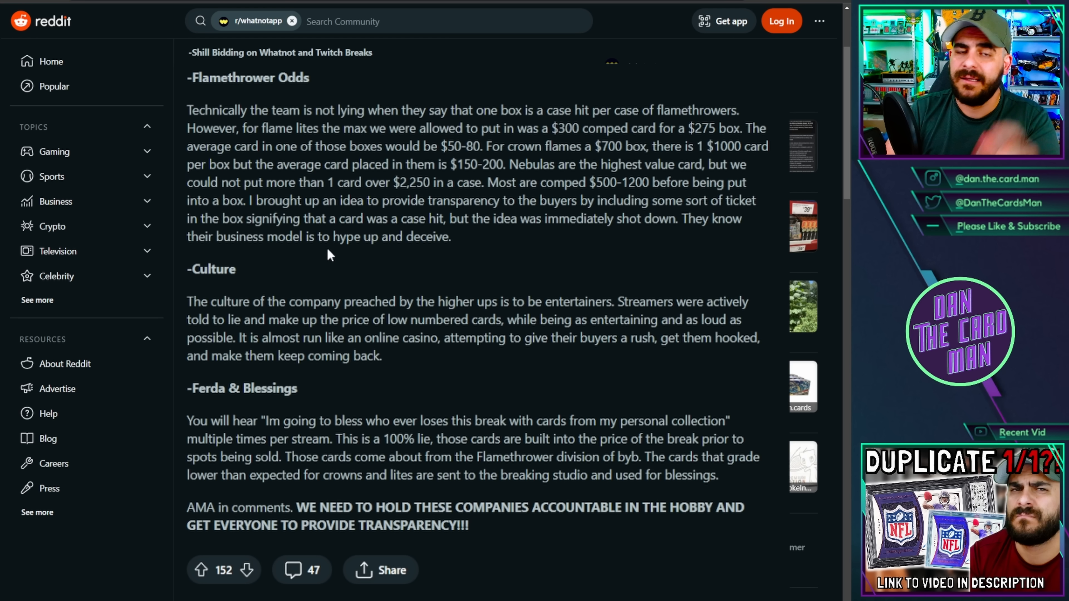
mouse_move(188, 300)
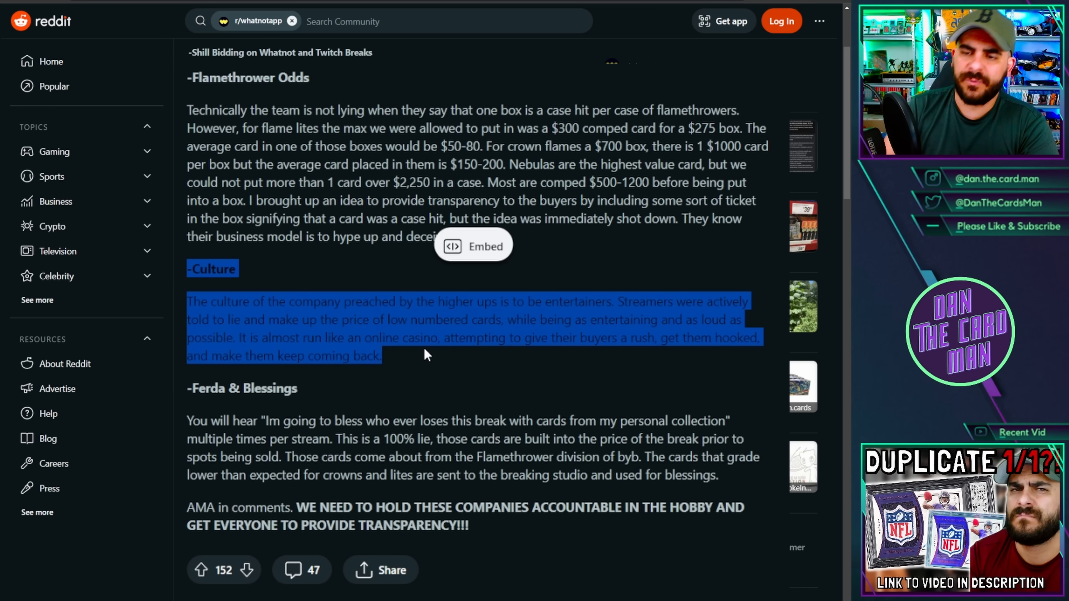
Step: Clear the highlight from the Culture section so no text is marked
left_click(430, 359)
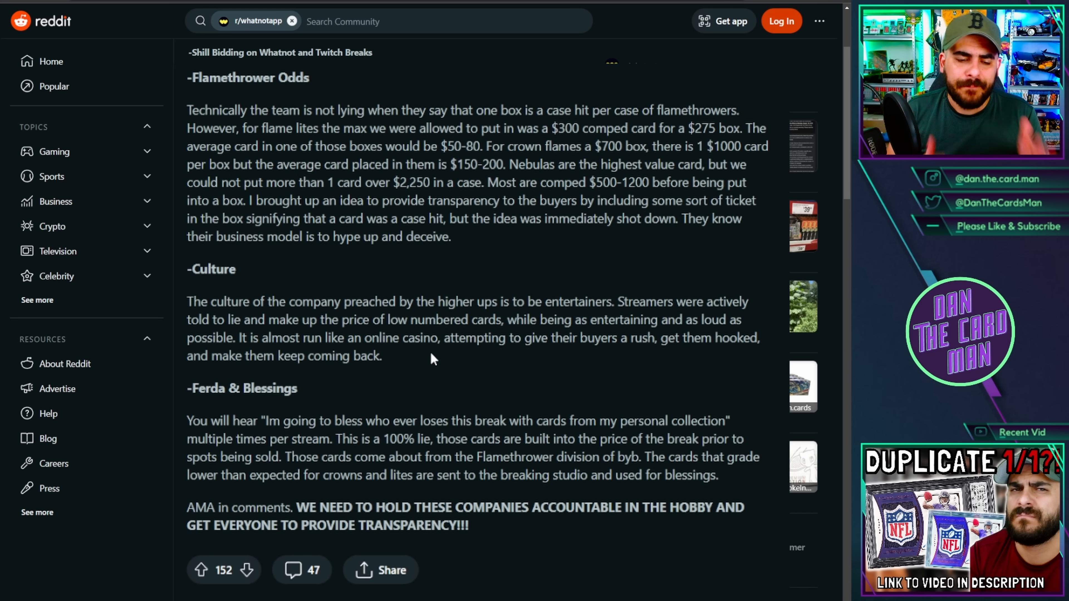
mouse_move(467, 354)
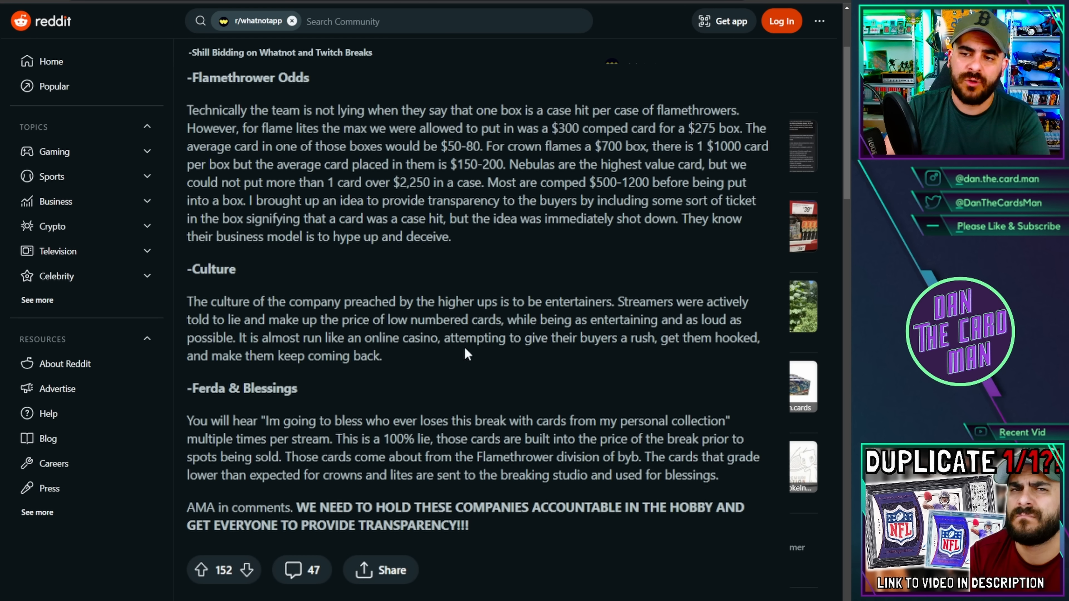
mouse_move(435, 353)
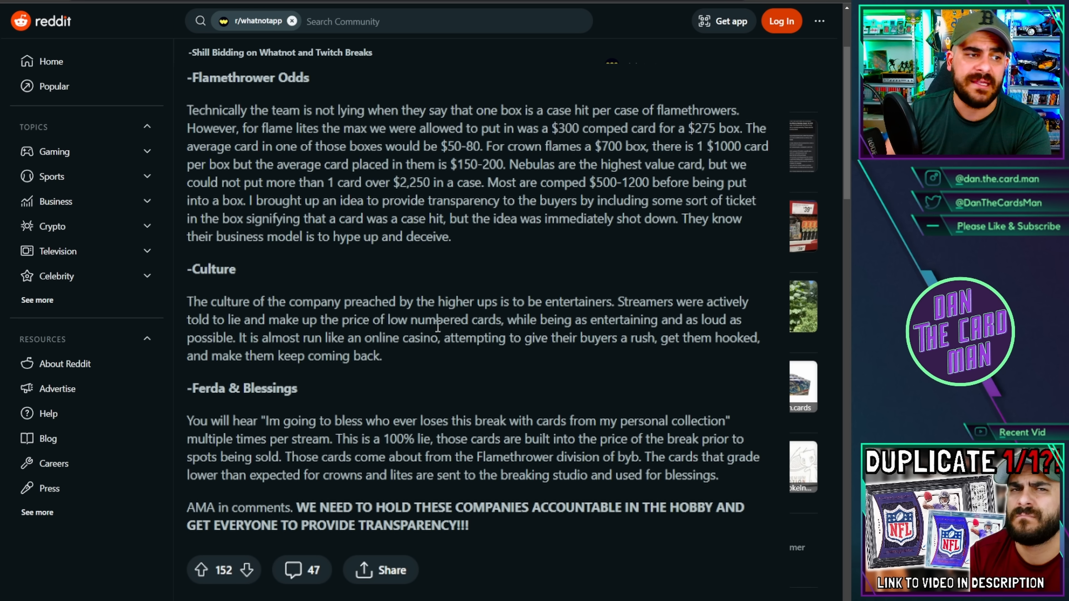
Step: Scroll to the Ferda & Blessings section and clear its paragraph highlight
scroll("down", 3)
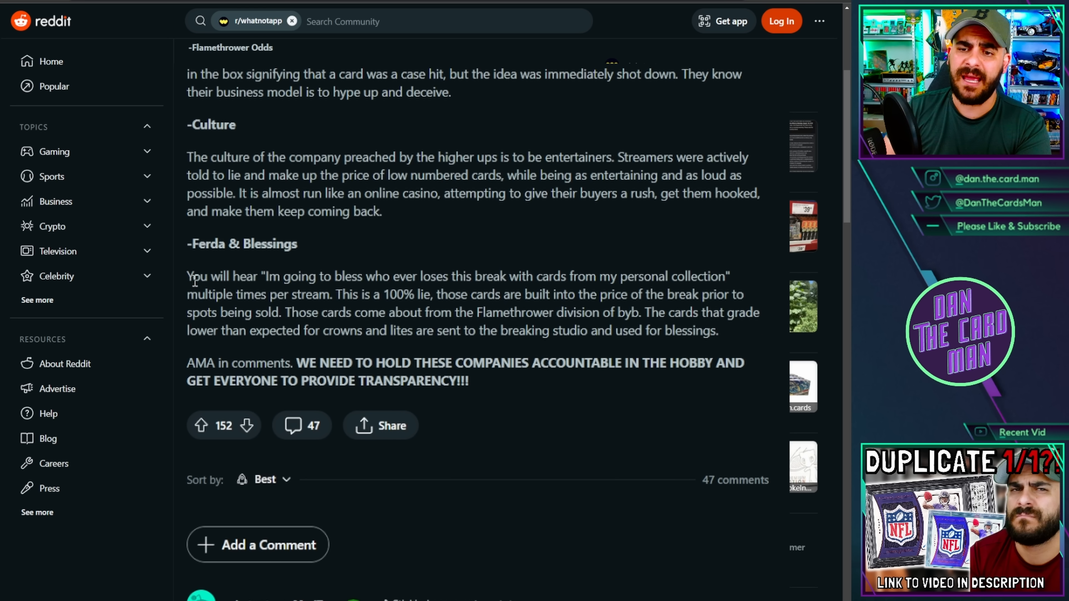
mouse_move(730, 337)
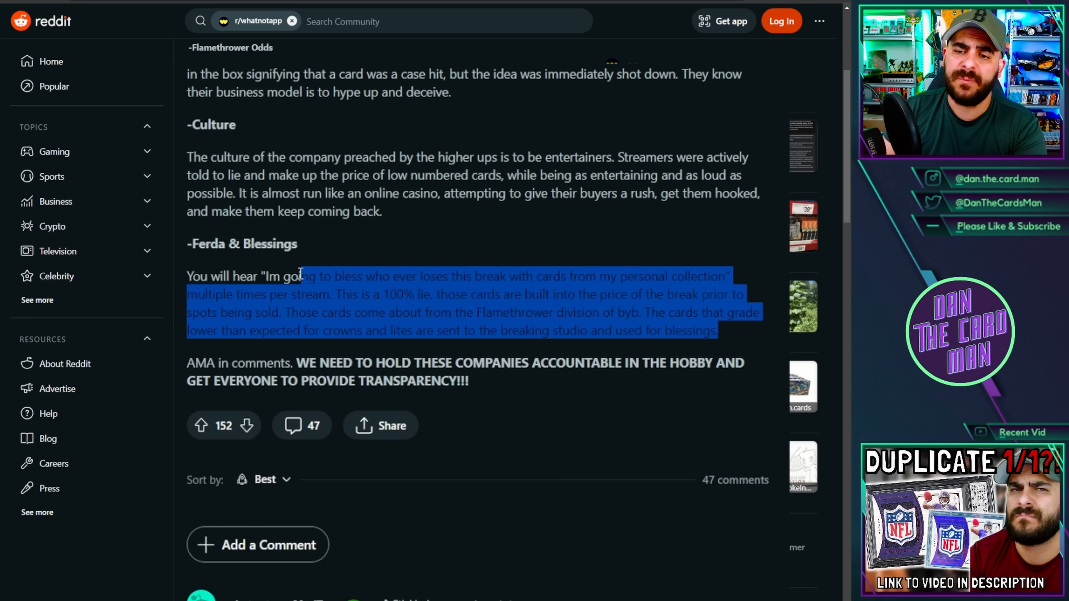
left_click(315, 263)
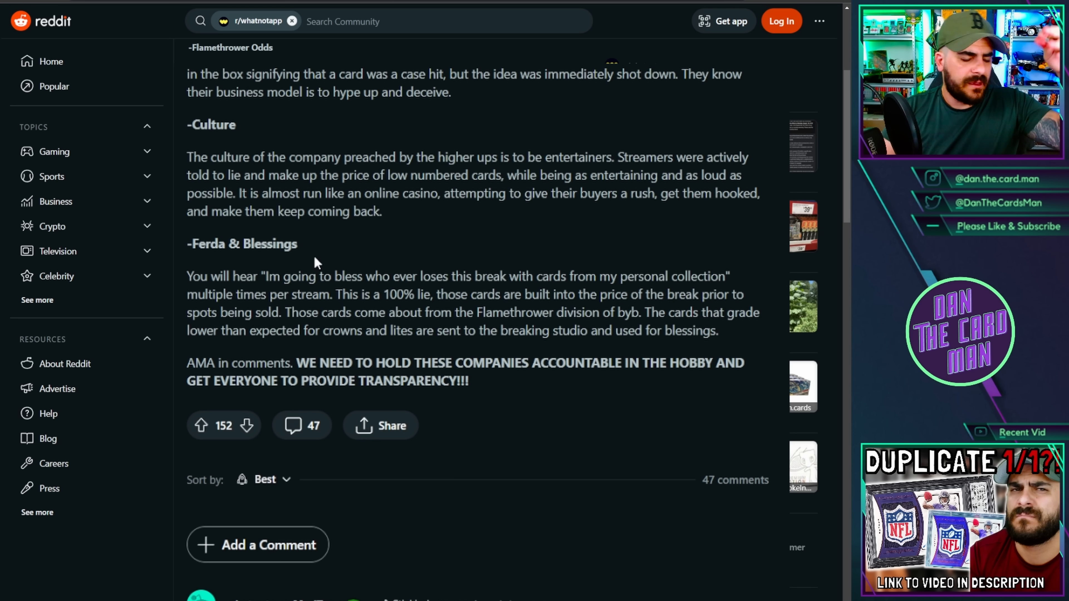